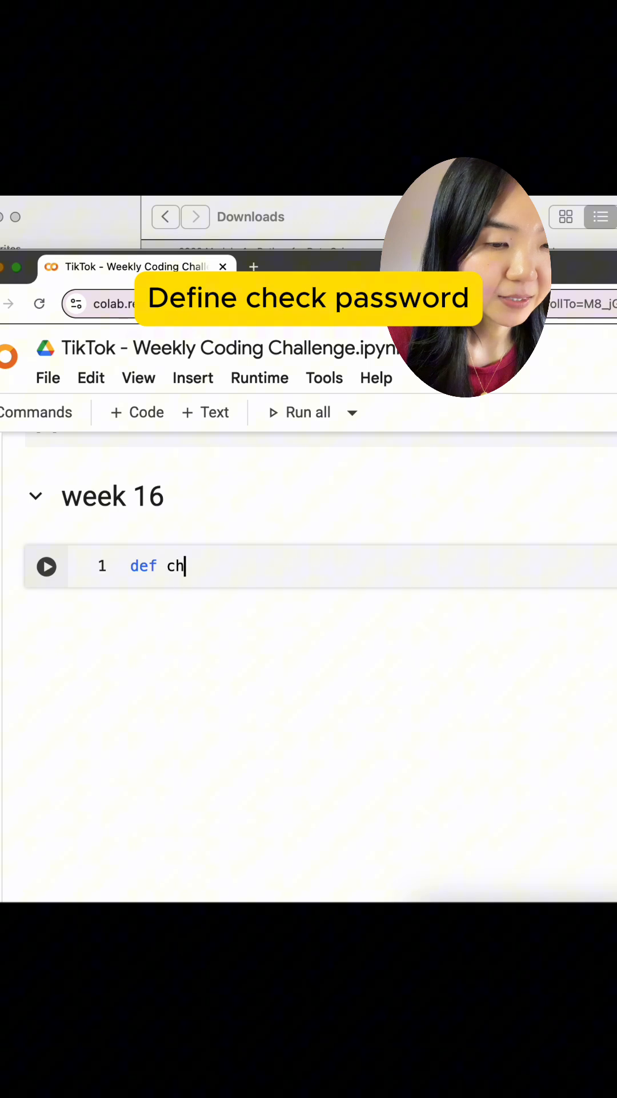
text(eck_password())
text(if)
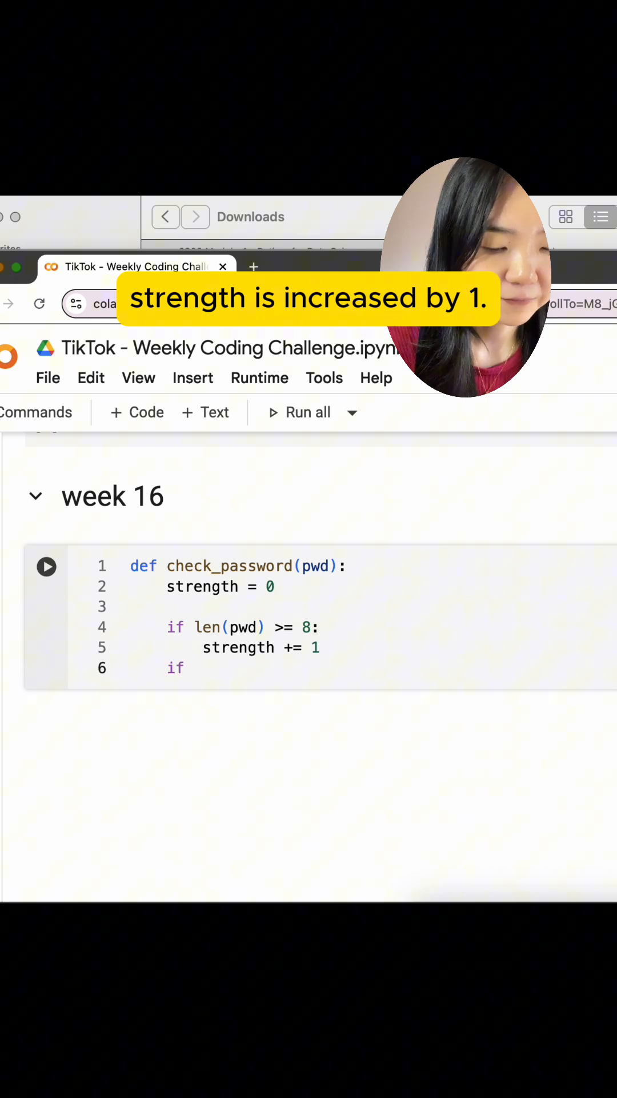
text(any(c.isupper() for c in pwd):)
text(str)
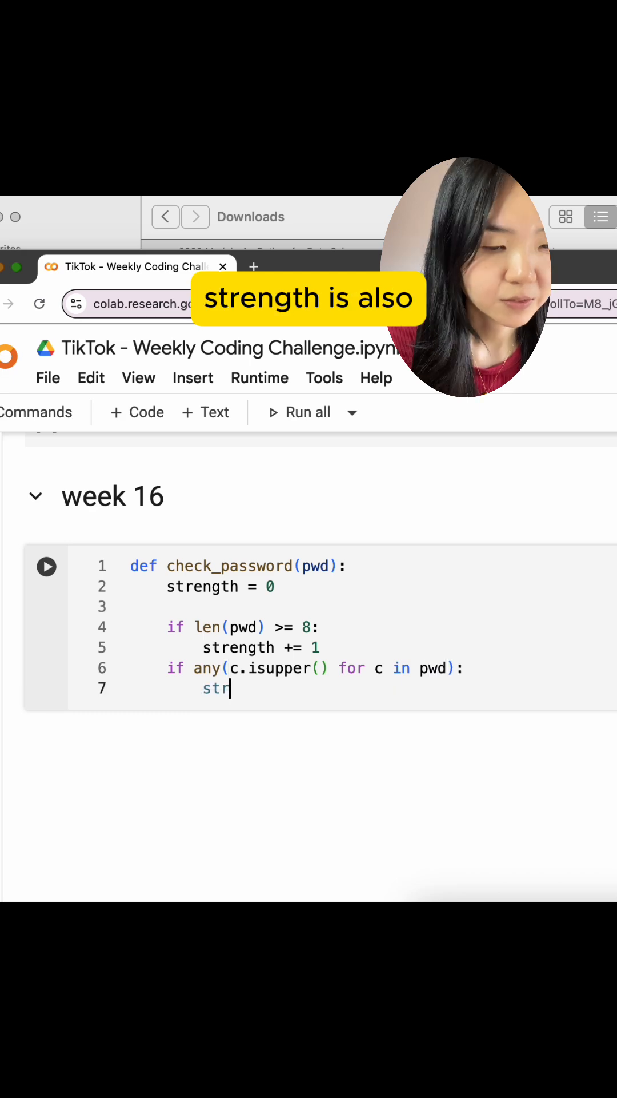
text(ength += 1)
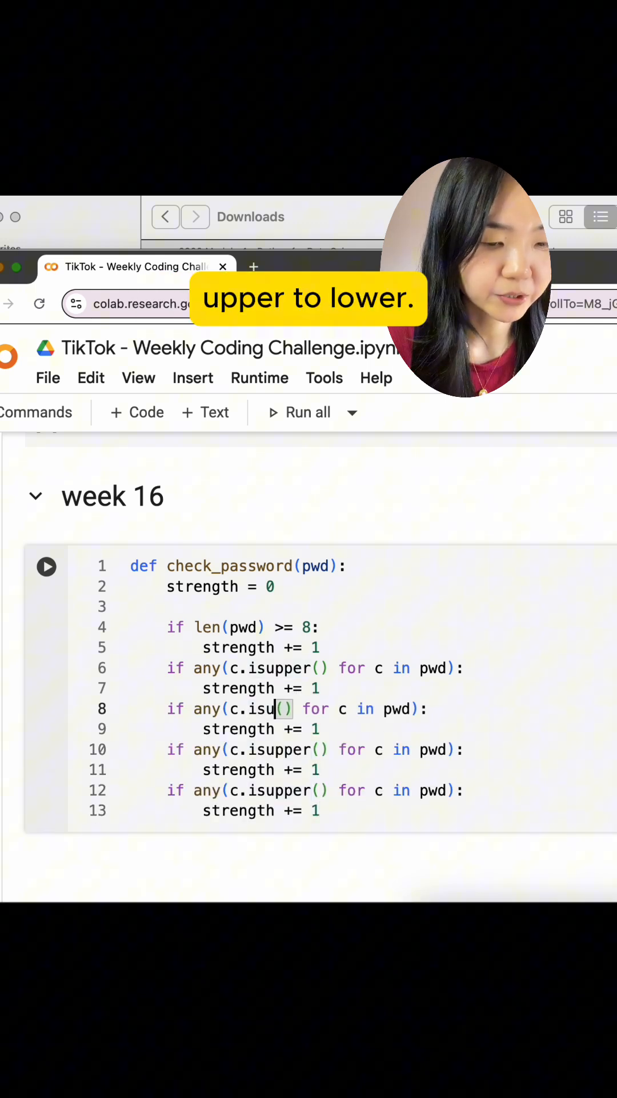
text(lower)
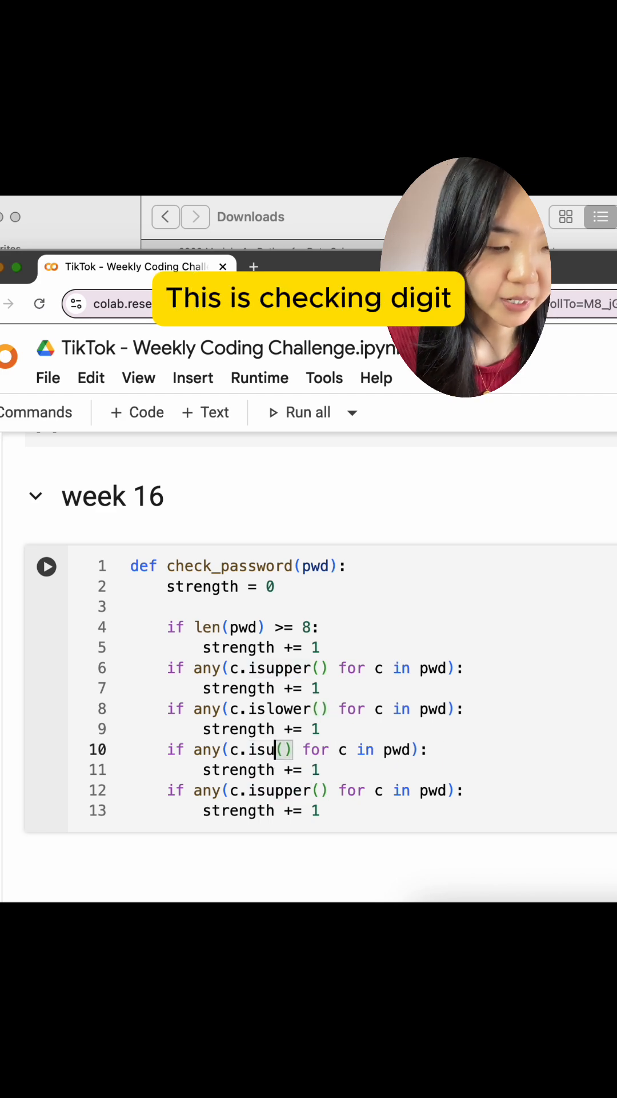
text(digit)
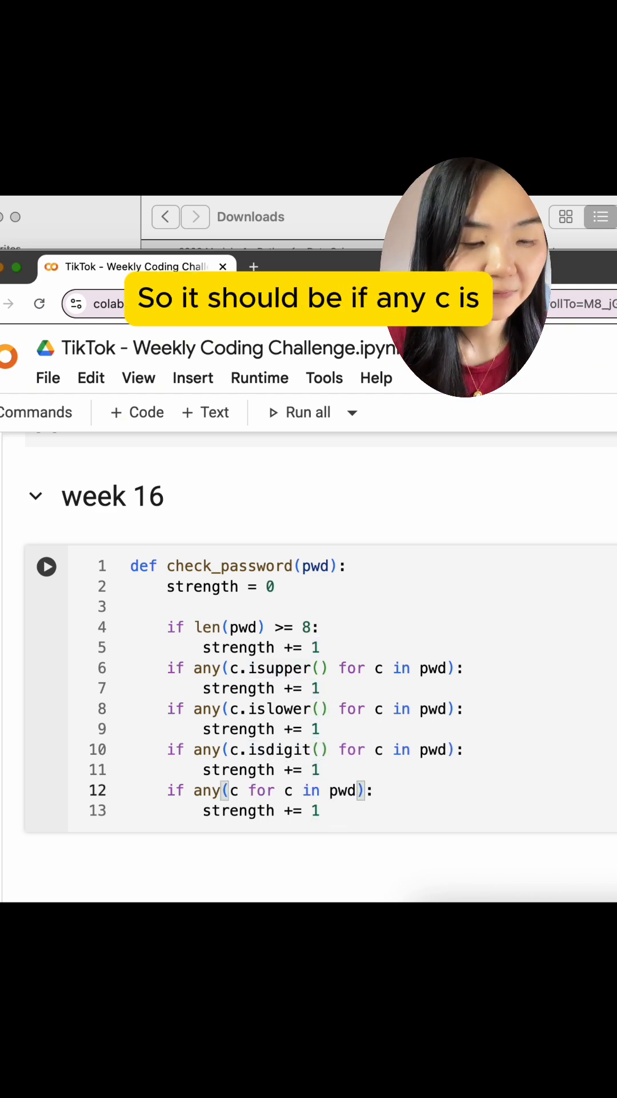
text(in "")
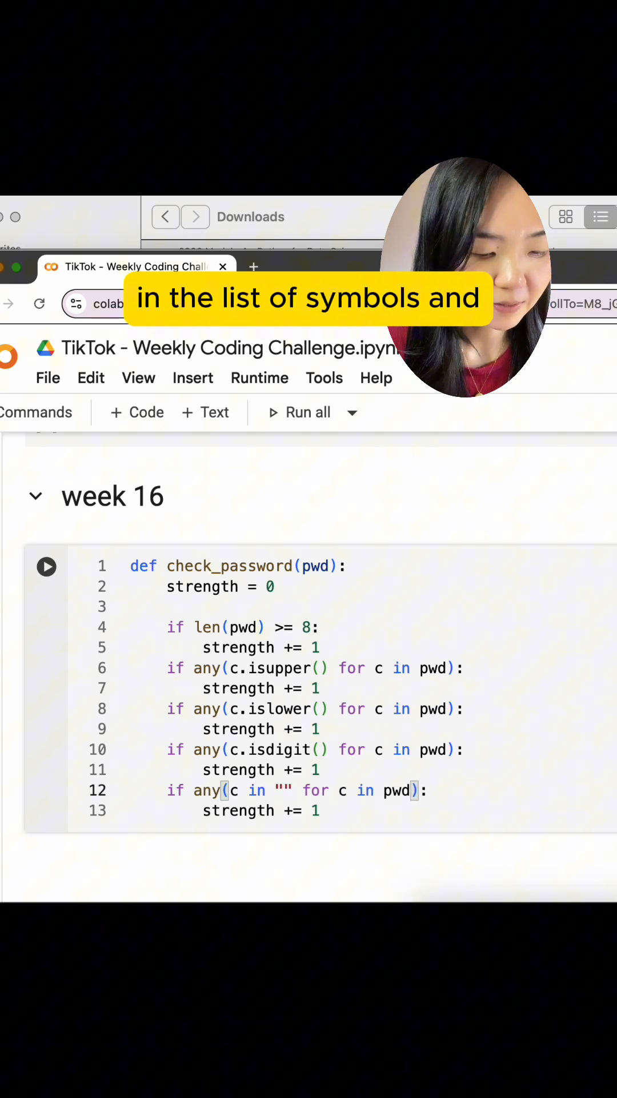
text(print("The st)
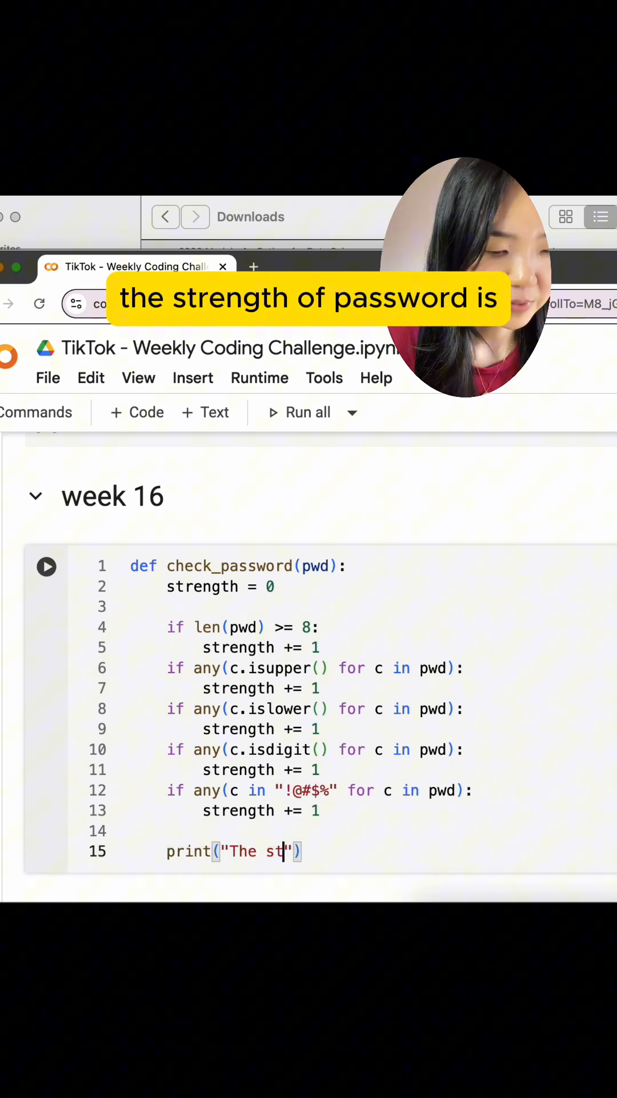
text(rength of", pws,)
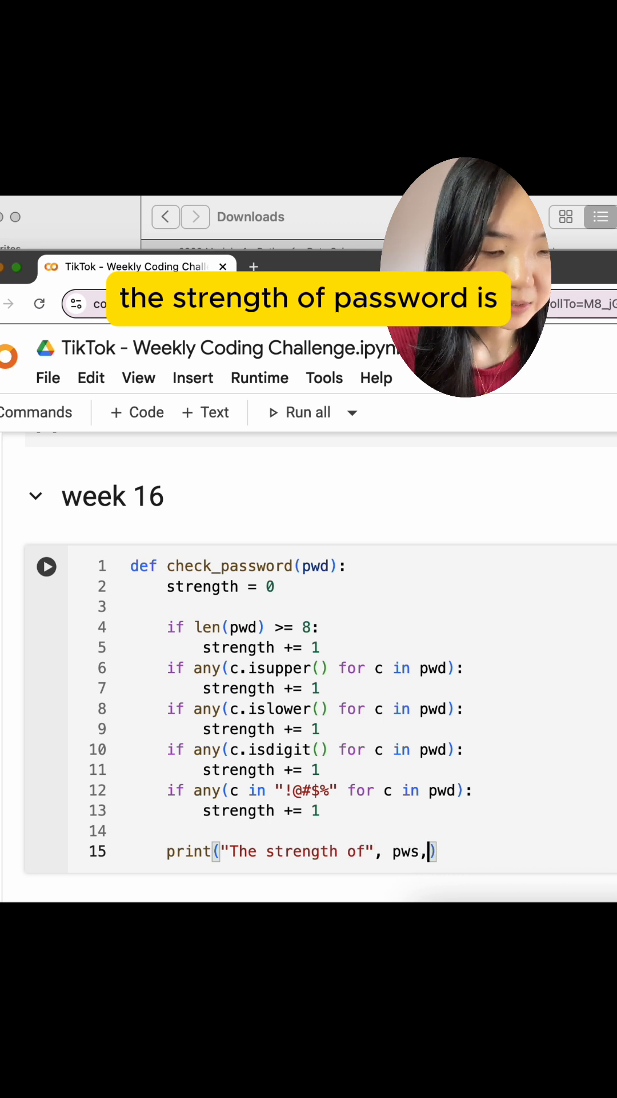